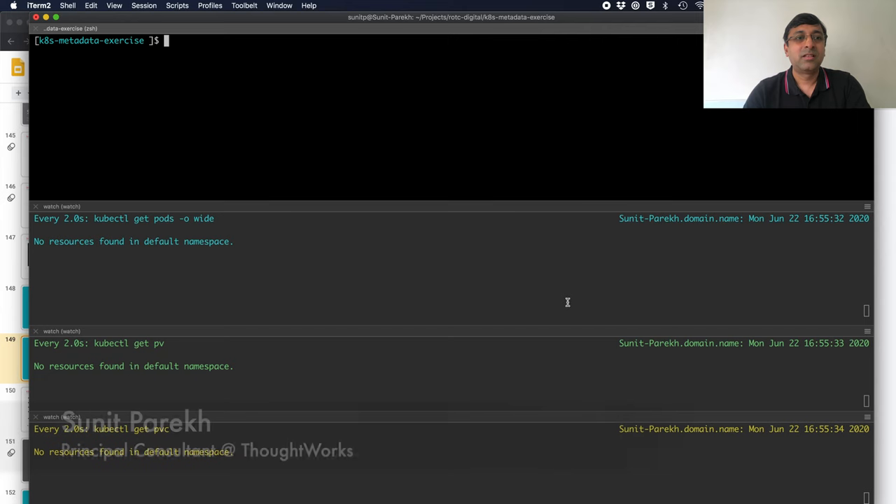
Port-forward the Longhorn frontend on 8080 and list the cluster's nodes with kubectl
{"action": "type", "text": "kubectl port-forward svc/longhorn-frontend 8080:80 -n longhorn-system"}
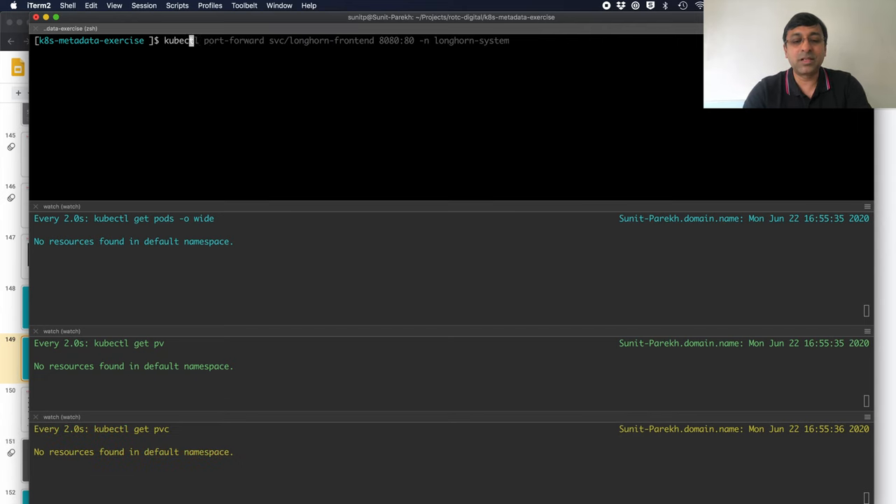
{"action": "type", "text": "kubectl get nodes"}
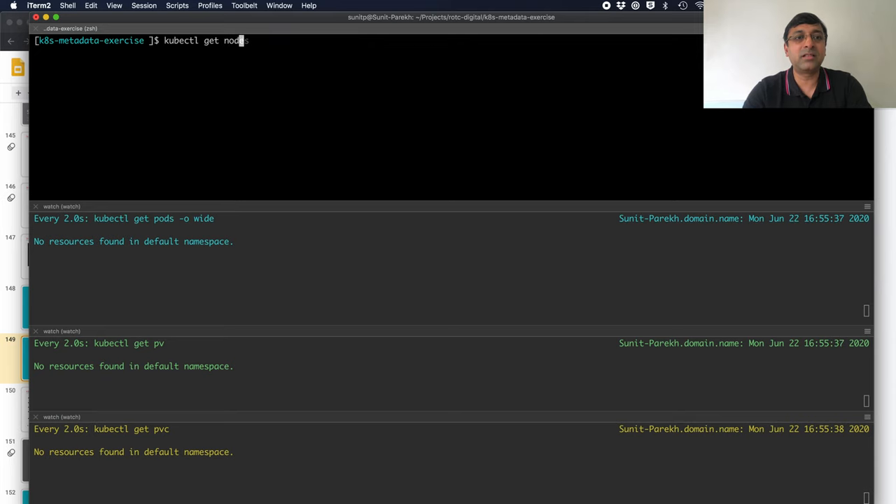
{"action": "key", "text": "Return"}
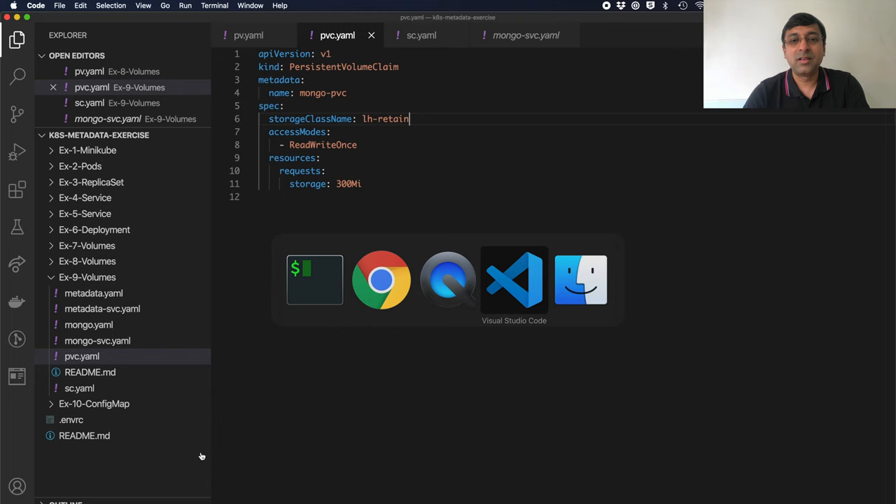
Review sc.yaml's lh-retain StorageClass, highlighting its Retain reclaim policy and Longhorn provisioner
{"action": "left_click", "coordinate": [420, 35]}
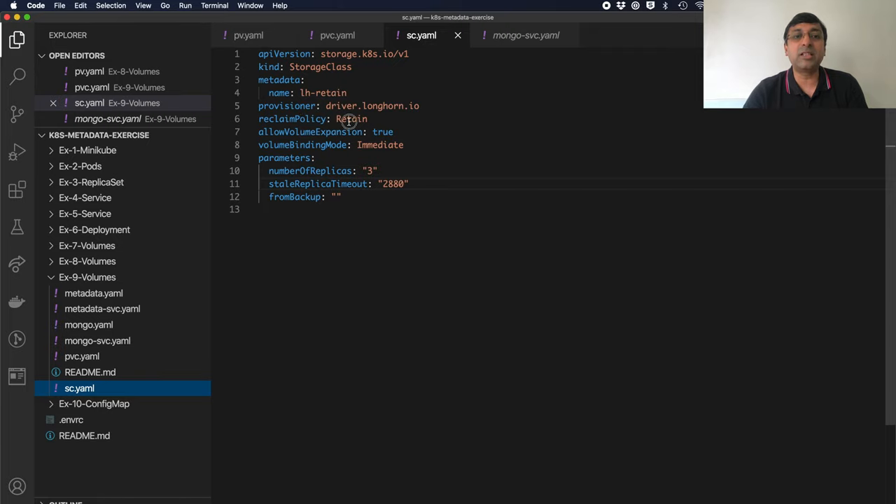
{"action": "double_click", "coordinate": [351, 118]}
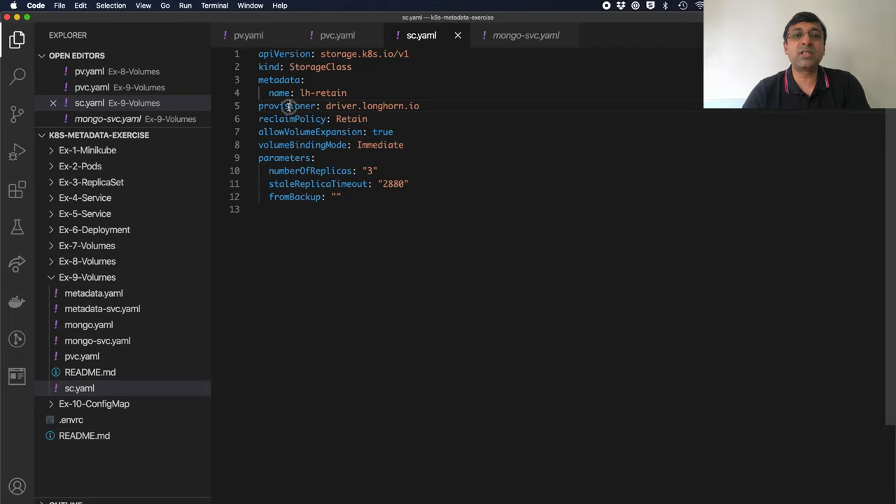
{"action": "double_click", "coordinate": [285, 106]}
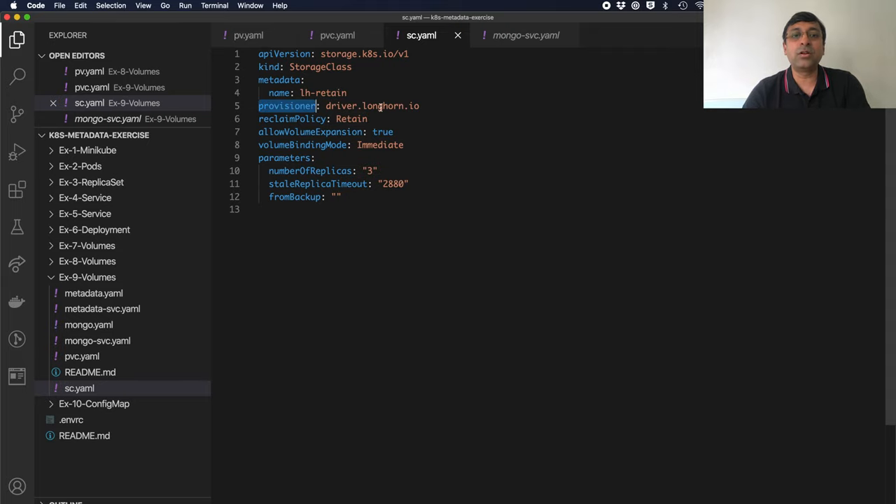
{"action": "left_click", "coordinate": [420, 106]}
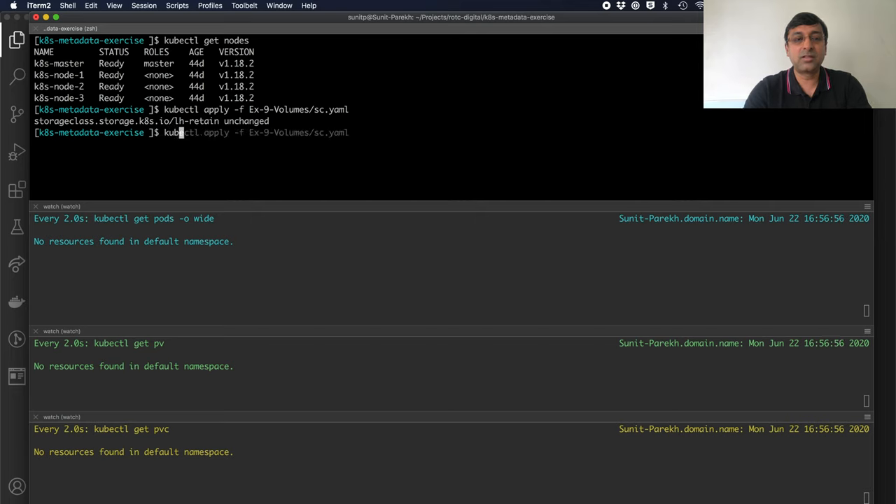
Apply Ex-9-Volumes/sc.yaml, reporting the lh-retain storage class unchanged
{"action": "key", "text": "Return"}
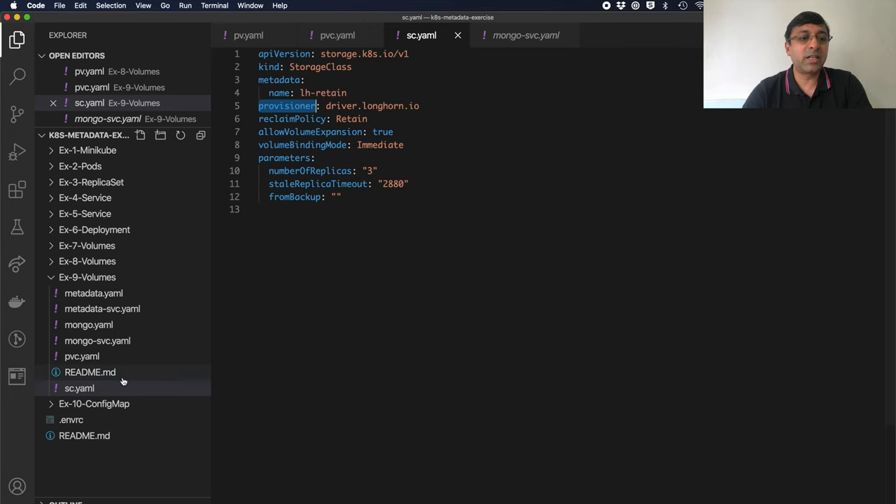
Review pvc.yaml's mongo-pvc claim requesting 300Mi from lh-retain, then clear the terminal
{"action": "left_click", "coordinate": [81, 358]}
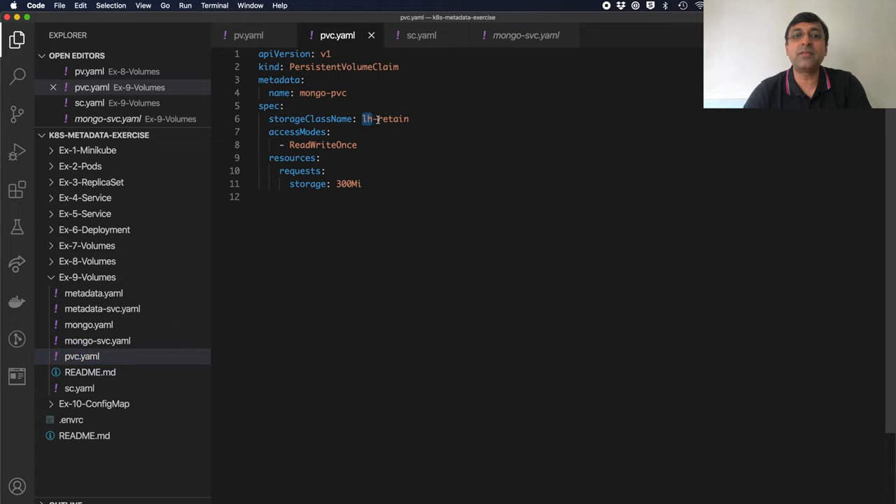
{"action": "type", "text": "q"}
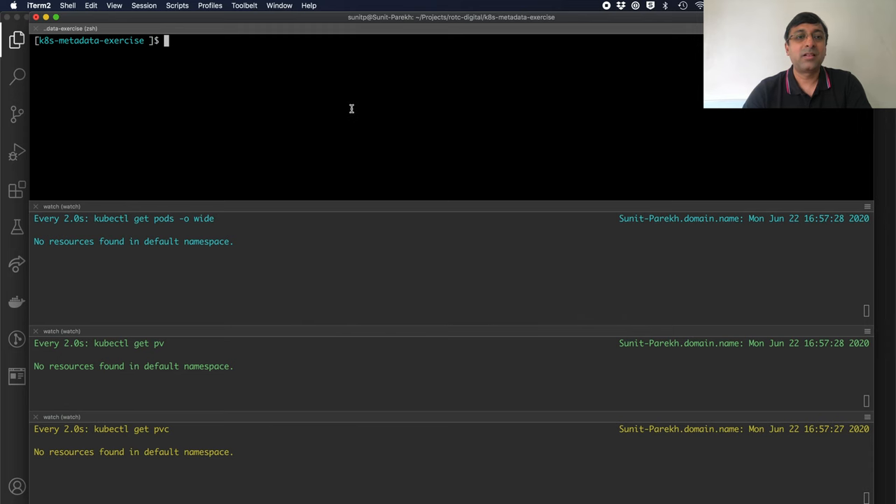
Apply Ex-9-Volumes/pvc.yaml so mongo-pvc binds to a new 1Gi Retain volume
{"action": "type", "text": "kubectl aply"}
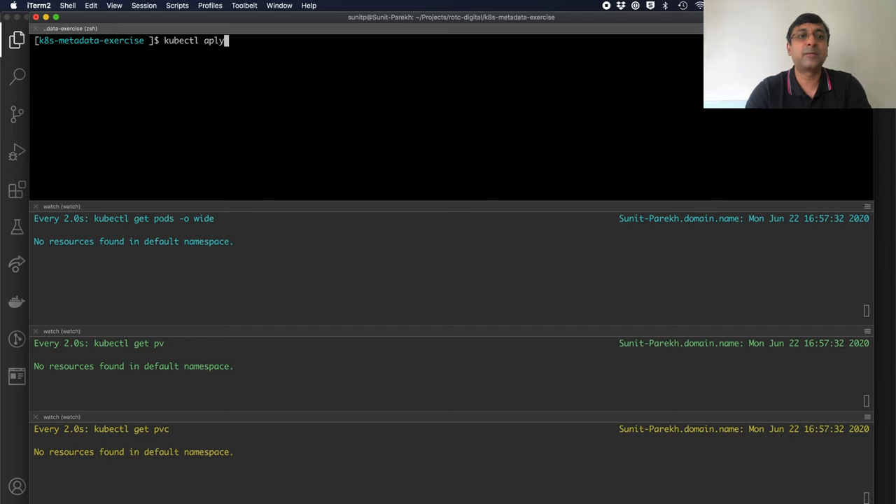
{"action": "type", "text": "ply -f Ex-9-Volumes/pvc.yaml"}
{"action": "key", "text": "Return"}
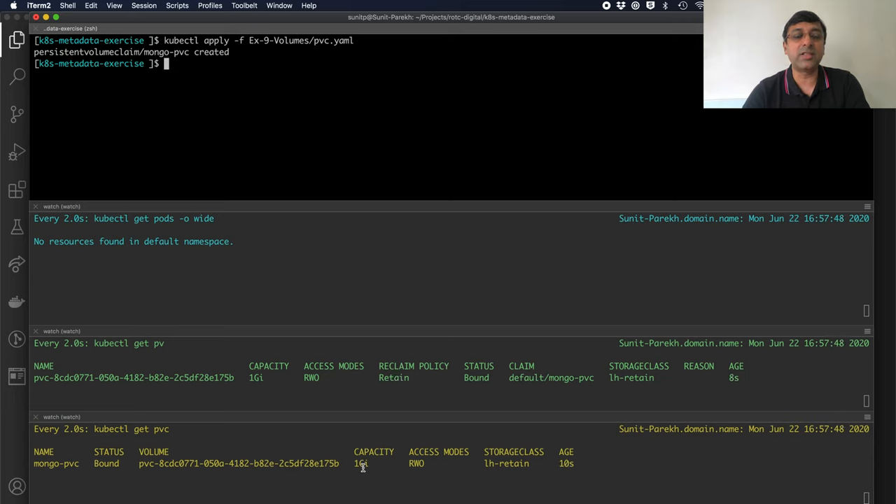
{"action": "mouse_move", "coordinate": [241, 114]}
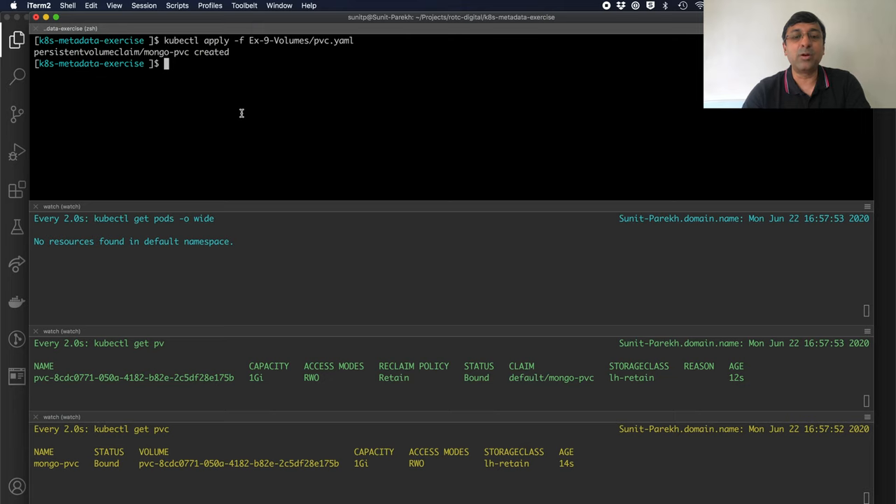
Apply Ex-9-Volumes/mongo.yaml to create the mongo deployment with a Running pod
{"action": "type", "text": "kubectl apply -f Ex-9-Volumes/pvc.yaml"}
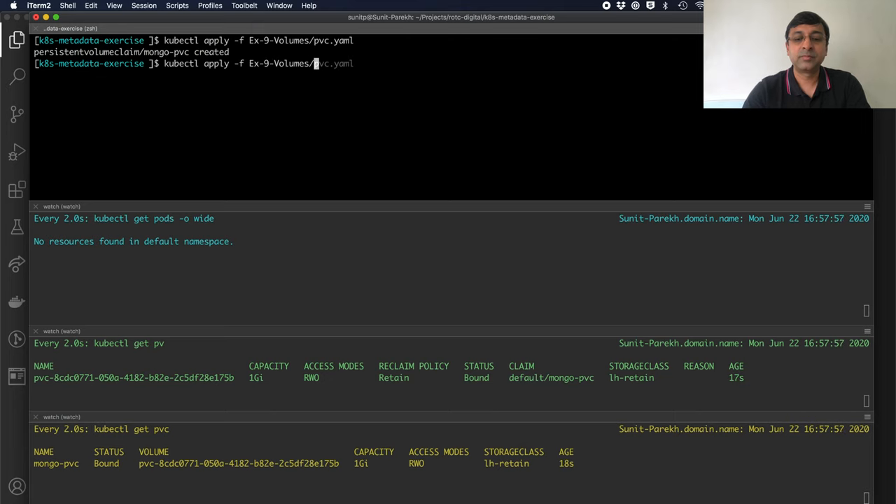
{"action": "type", "text": "mongo.yaml"}
{"action": "key", "text": "Return"}
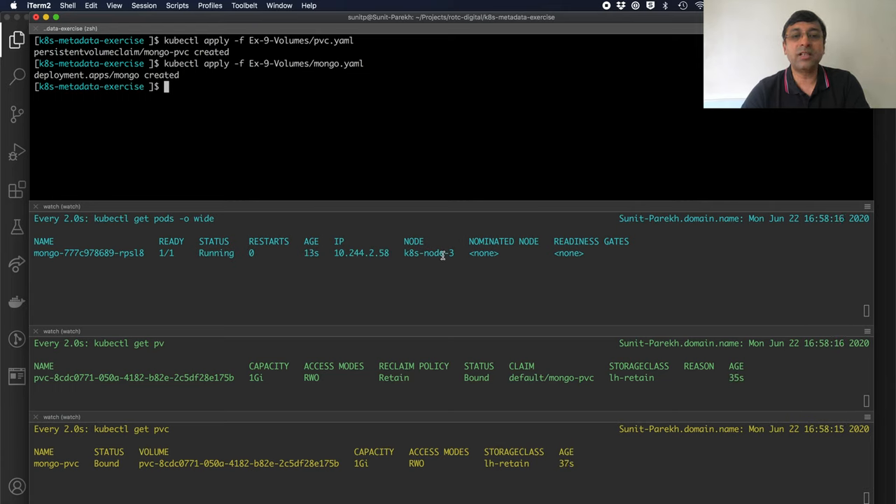
{"action": "type", "text": "kubectl apply -f Ex-9-Volumes/mongo.yaml"}
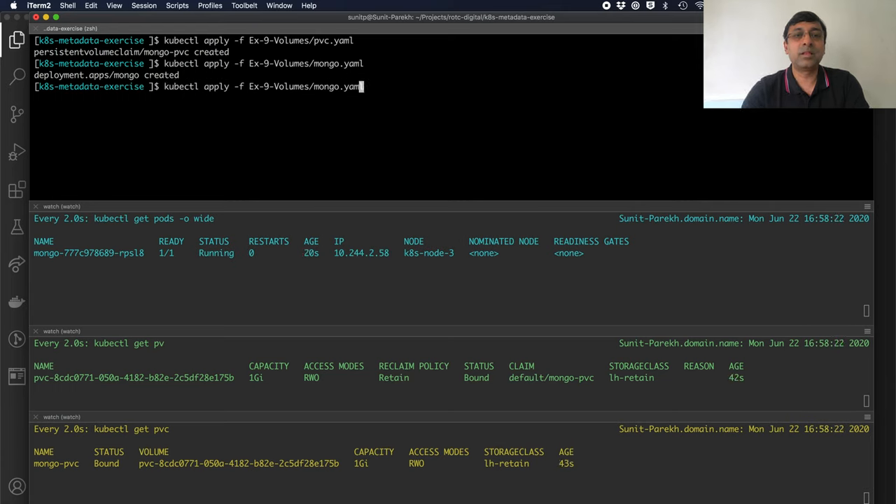
Apply Ex-9-Volumes/mongo-svc.yaml to create the mongo service, then start the metadata apply command
{"action": "type", "text": "-svc"}
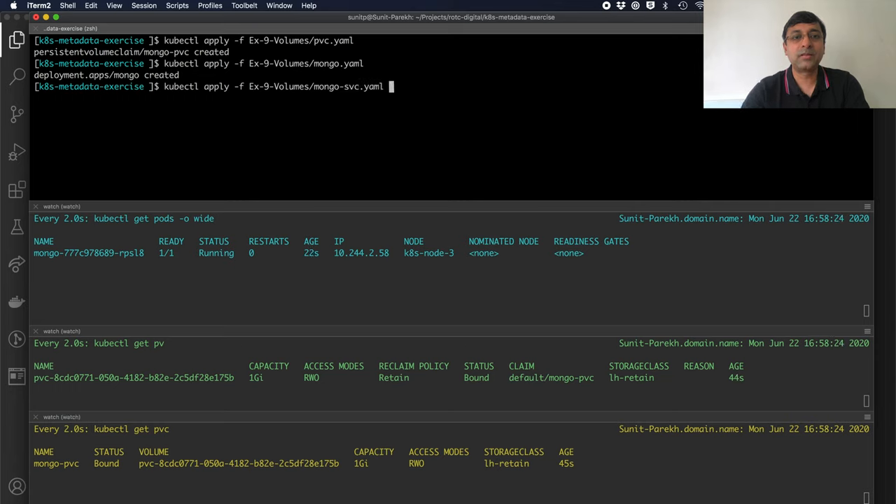
{"action": "key", "text": "Return"}
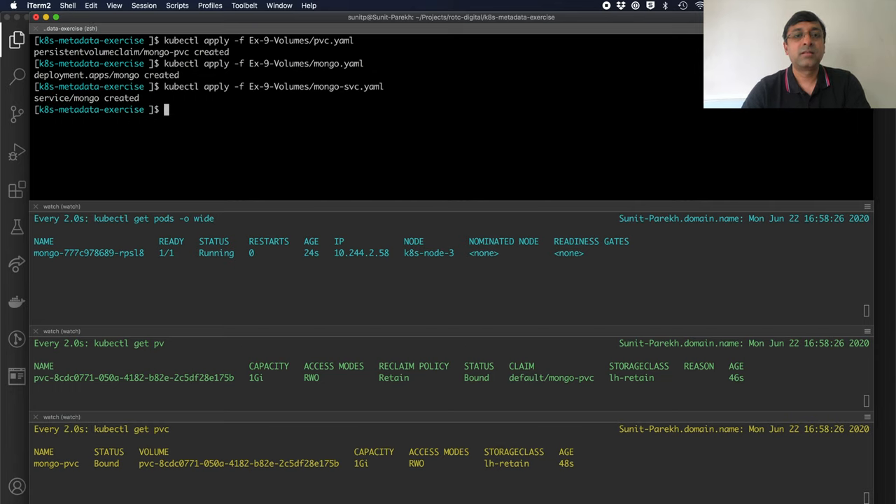
{"action": "type", "text": "kubectl apply -f Ex-9-Volumes/me"}
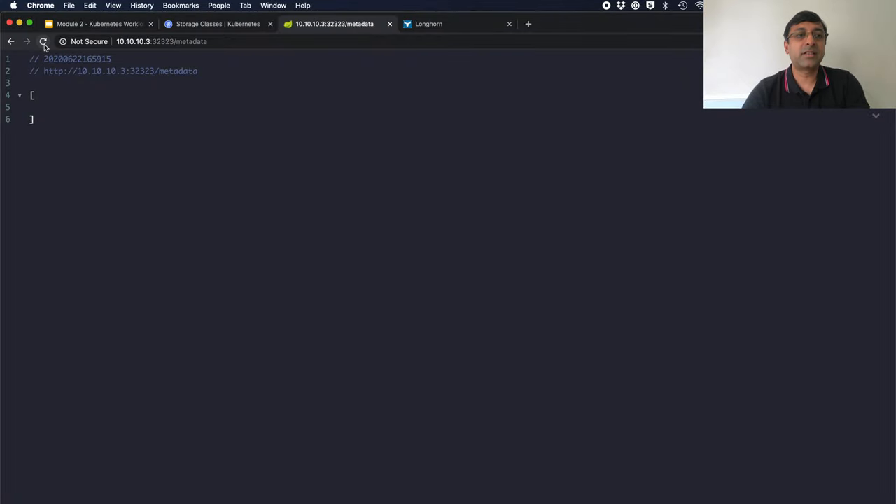
Reload the 10.10.10.3:32323/metadata endpoint in Chrome and copy the curl commands from README.md
{"action": "left_click", "coordinate": [42, 42]}
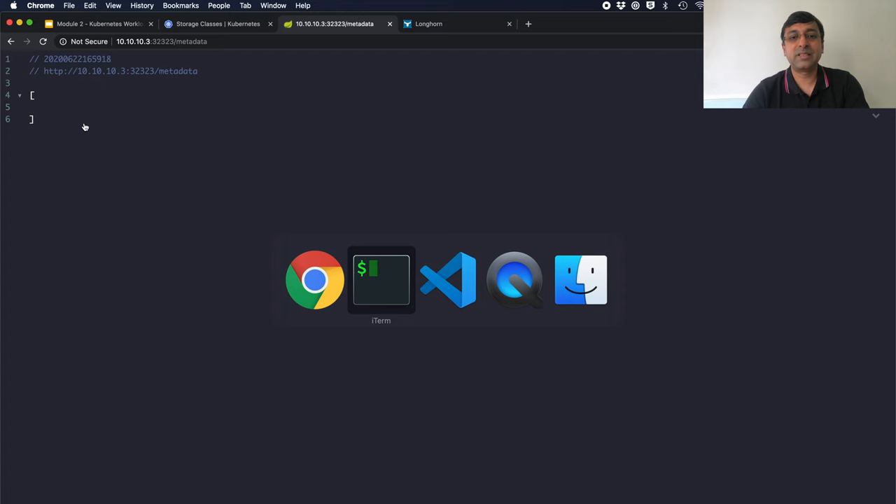
{"action": "left_click", "coordinate": [381, 279]}
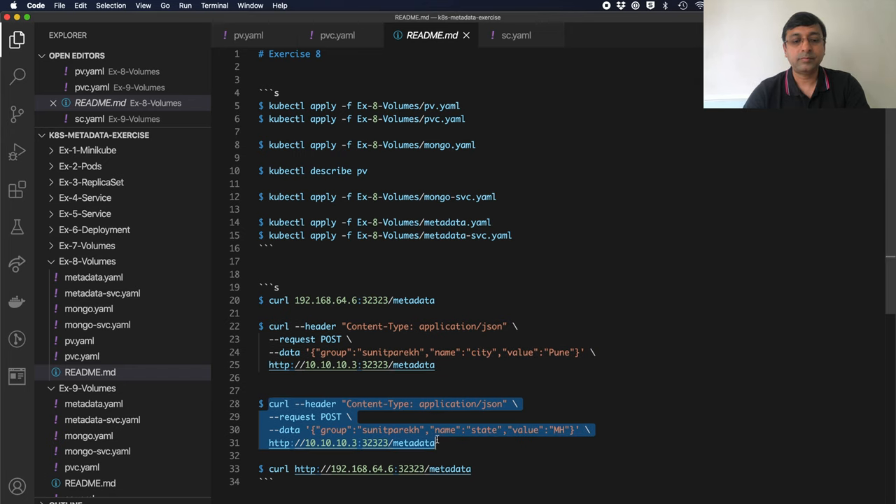
{"action": "left_click", "coordinate": [448, 280]}
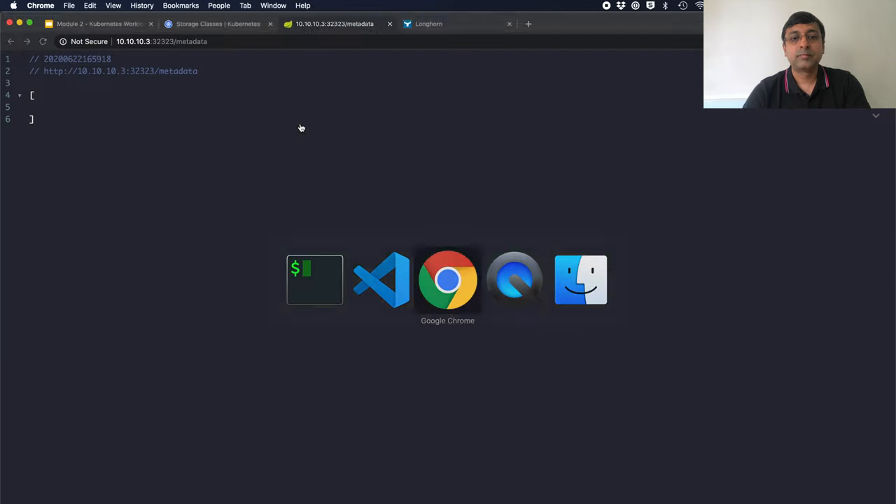
{"action": "left_click", "coordinate": [42, 42]}
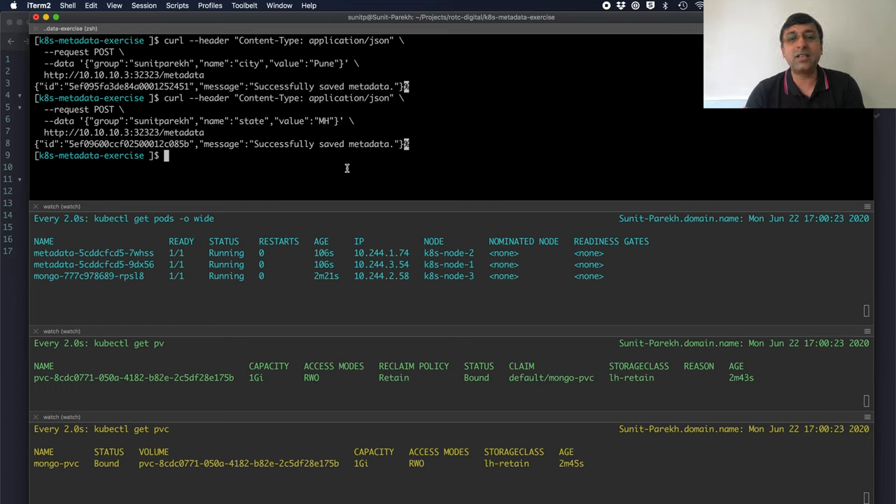
Delete the metadata and mongo deployments, leaving mongo-pvc Bound, and clear the terminal
{"action": "type", "text": "kubectl apply -f Ex-9-Volumes/metadata.yaml"}
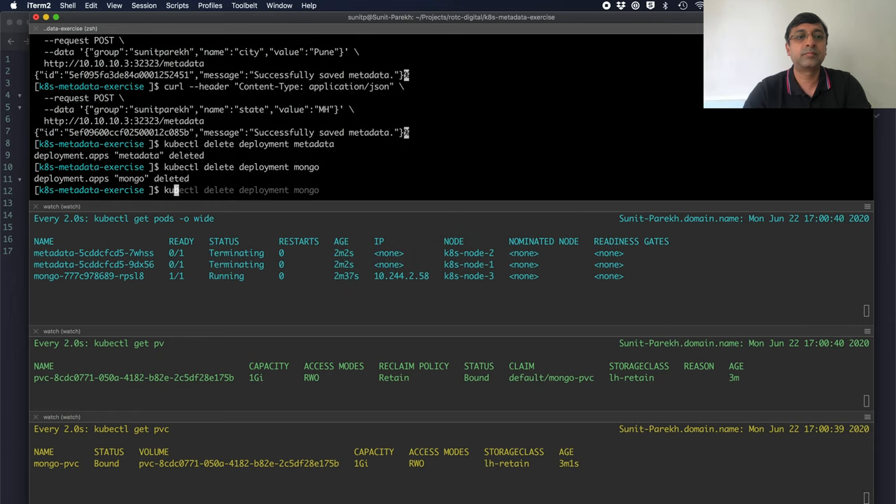
{"action": "key", "text": "Return"}
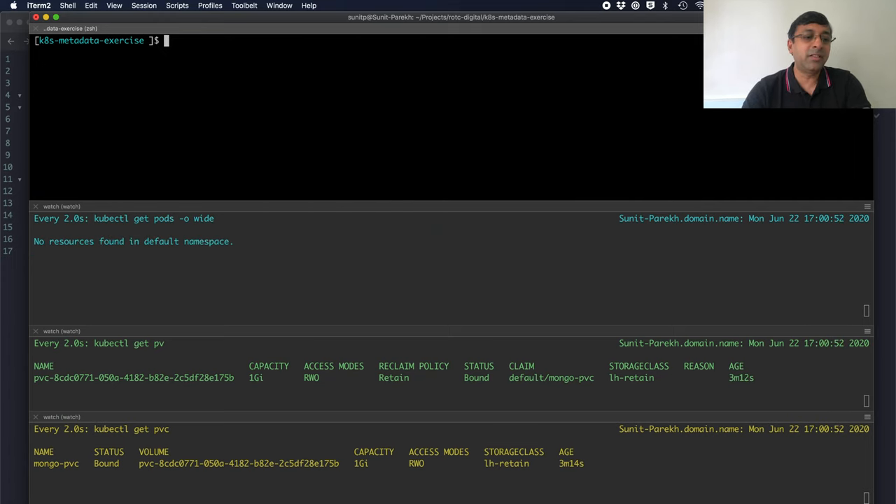
Delete the mongo-pvc claim so the Retain volume becomes Released, then switch to the Longhorn browser
{"action": "type", "text": "kubectl delete pvc mongo-pvc"}
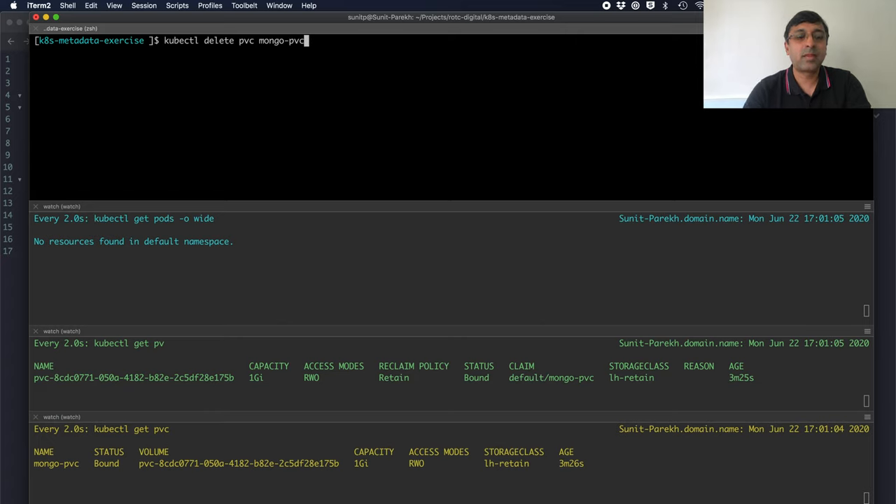
{"action": "mouse_move", "coordinate": [273, 50]}
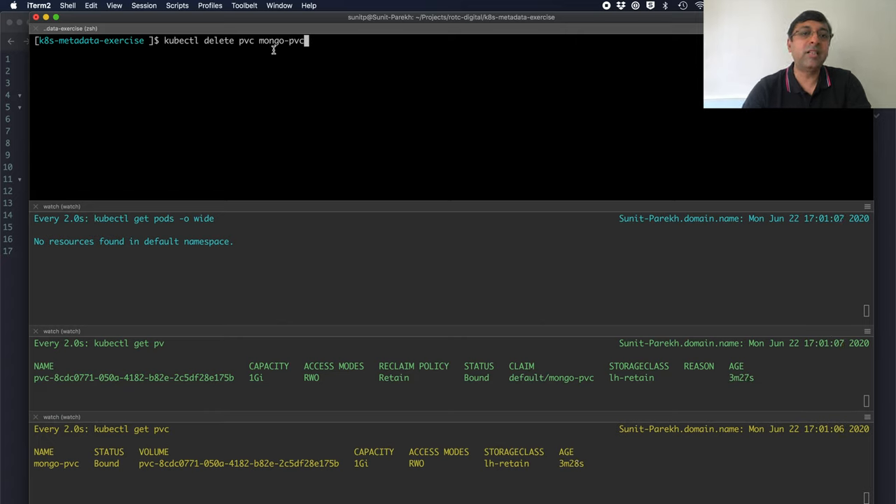
{"action": "mouse_move", "coordinate": [309, 294]}
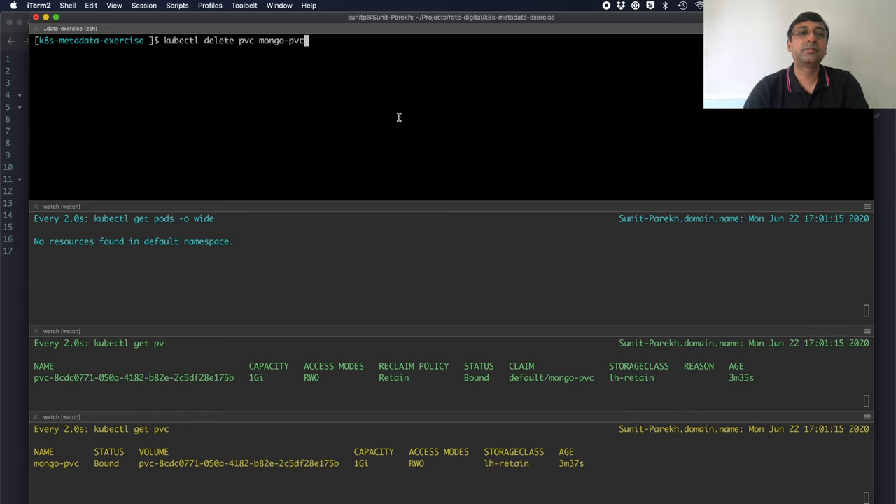
{"action": "key", "text": "Return"}
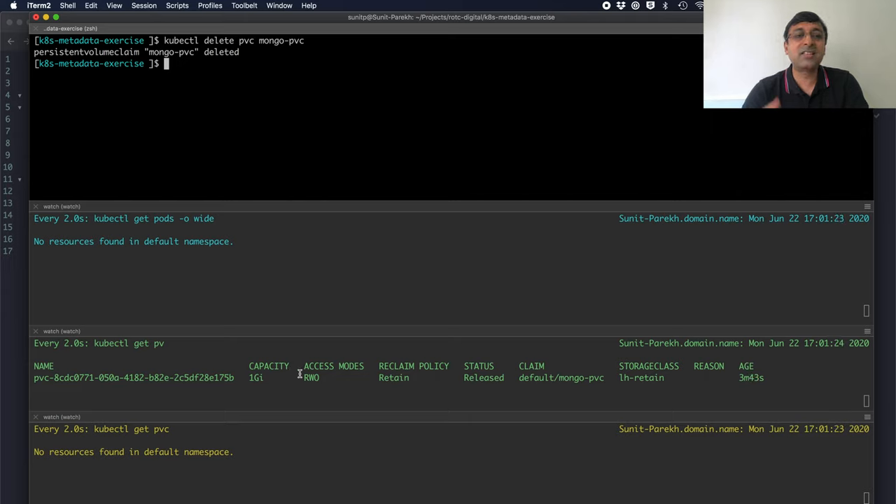
{"action": "key", "text": "ctrl+r"}
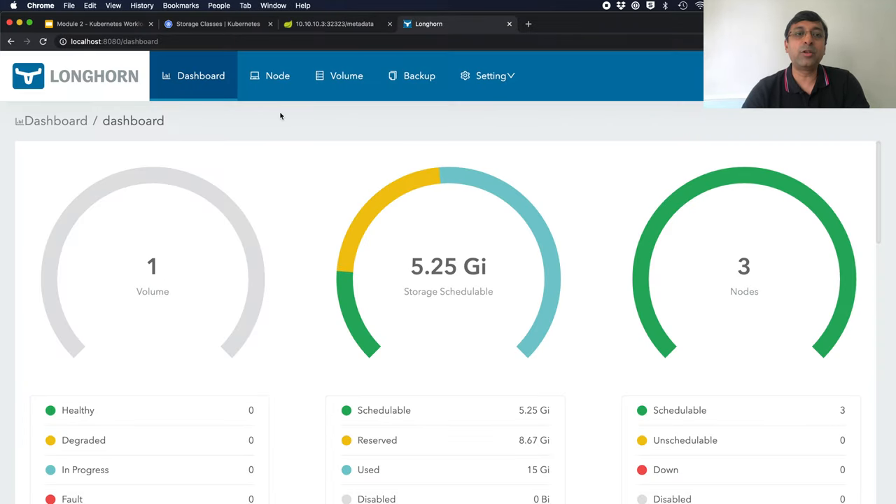
Show Longhorn's volume list with the 1Gi retained volume Detached and no PVC attached
{"action": "left_click", "coordinate": [345, 76]}
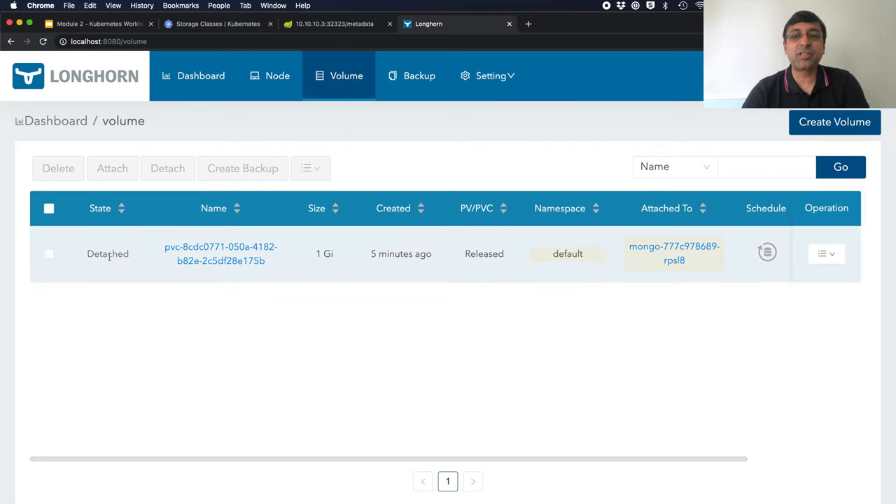
{"action": "left_click", "coordinate": [826, 254]}
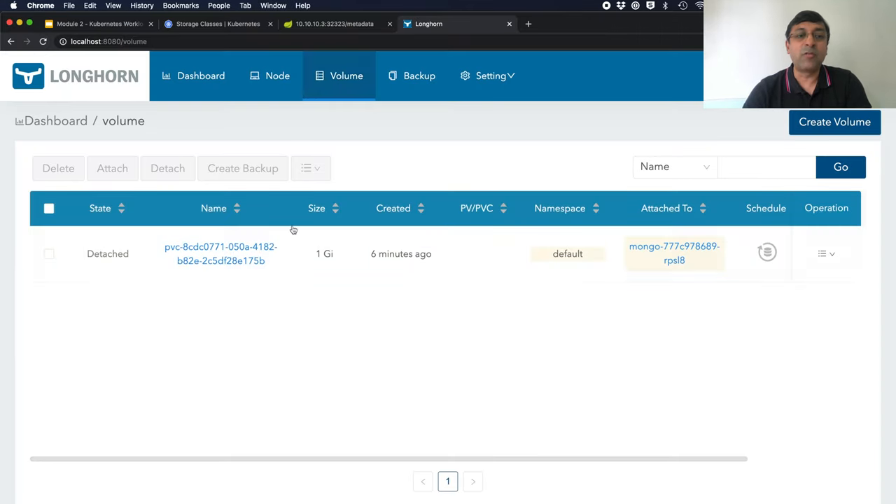
{"action": "mouse_move", "coordinate": [231, 290]}
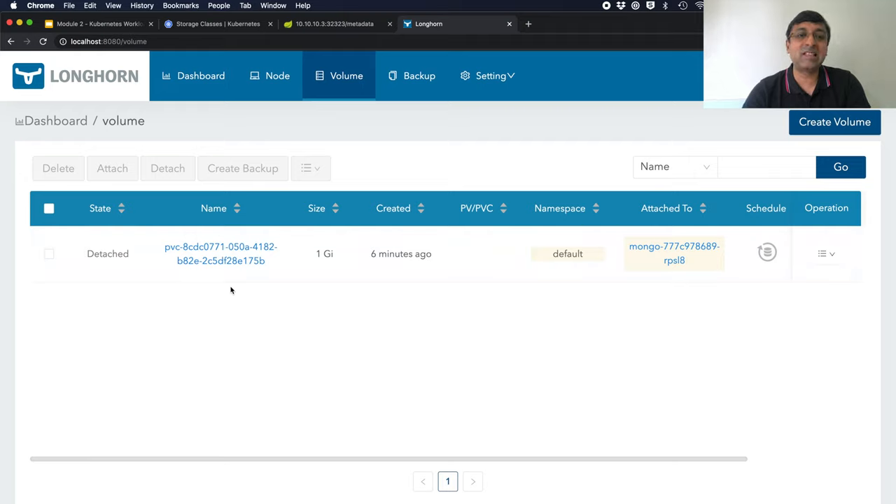